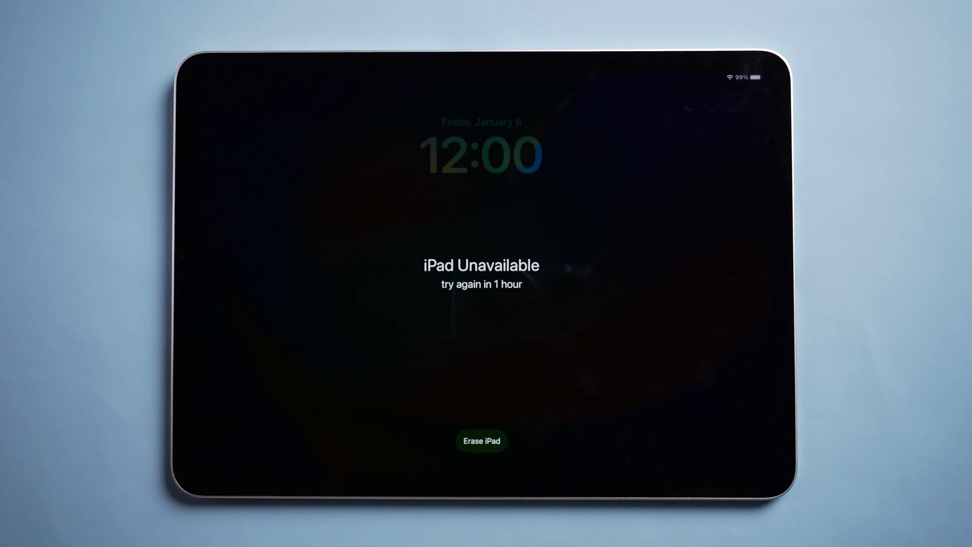
Erase the locked iPad from the iPad Unavailable lock screen via Erase iPad
click(482, 441)
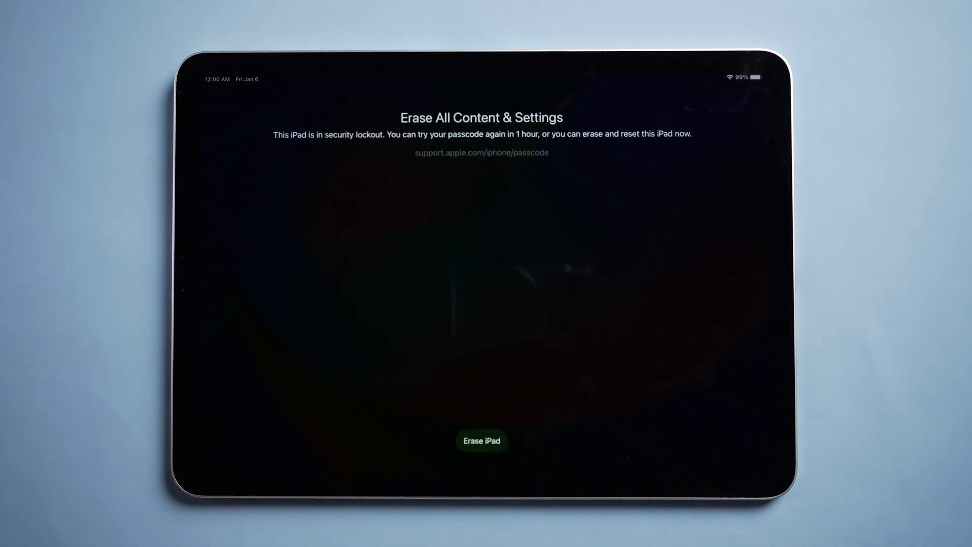
click(482, 441)
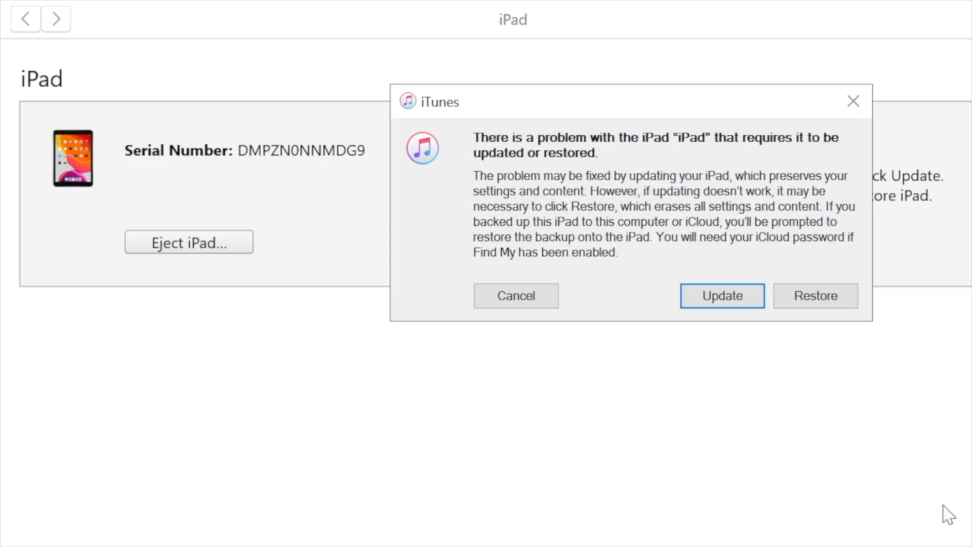
mouse_move(847, 327)
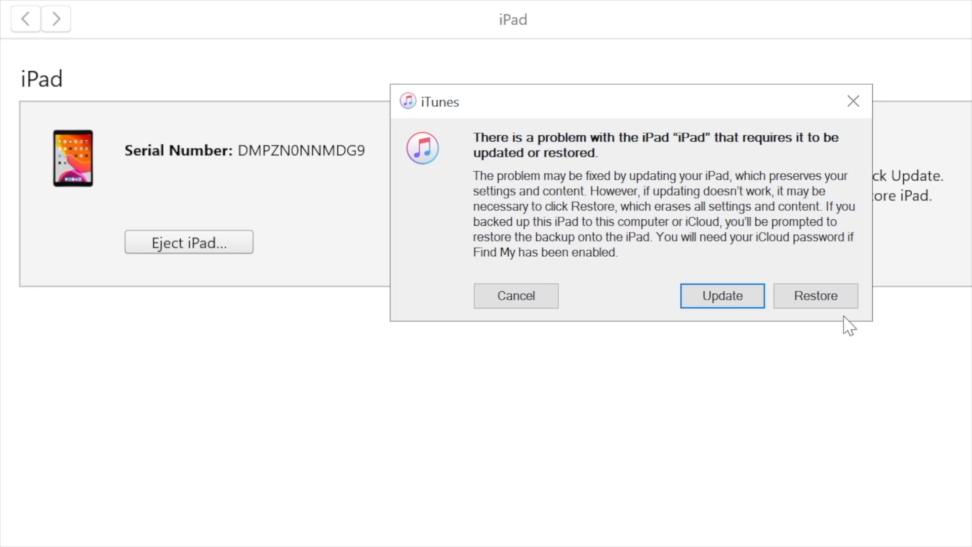
Restore the iPad to factory settings in iTunes, confirming Restore and Update
click(815, 295)
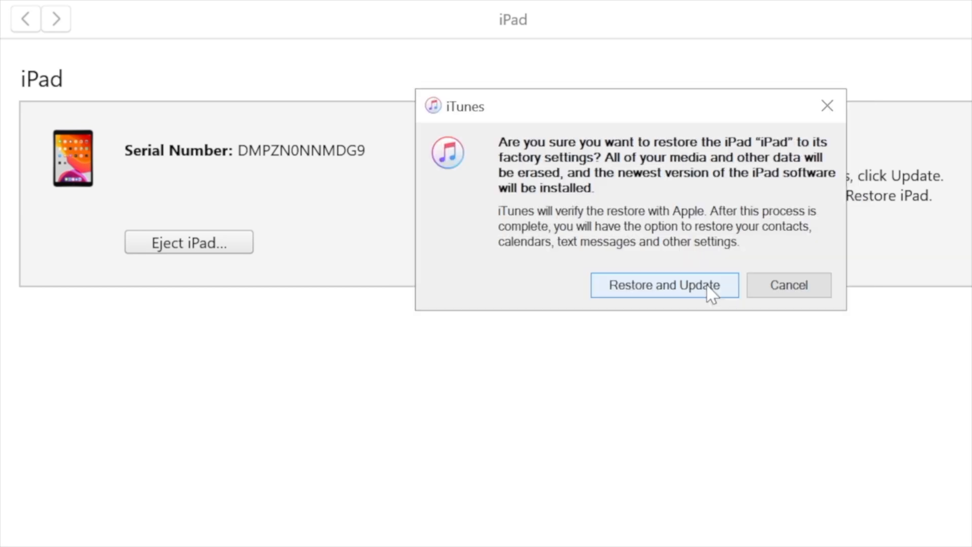
click(663, 284)
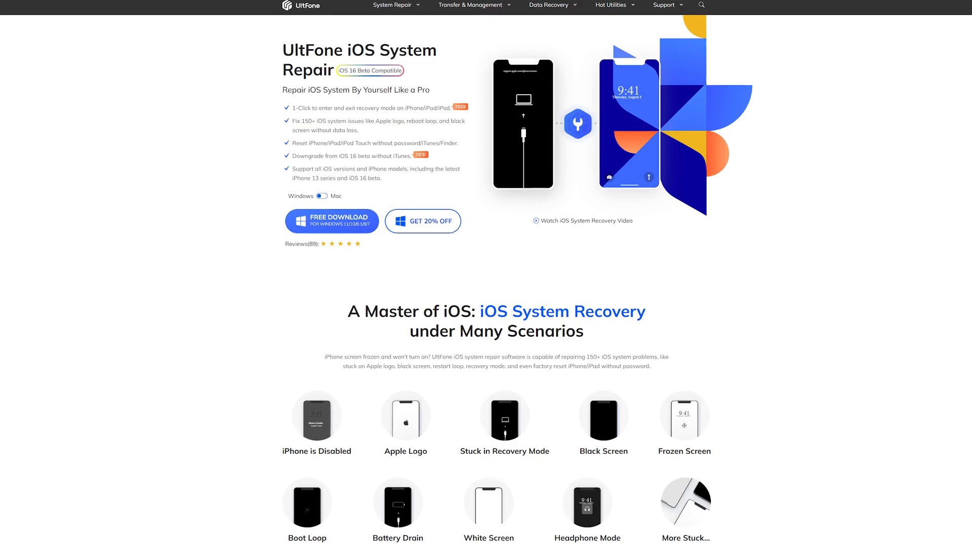
scroll(down, 3)
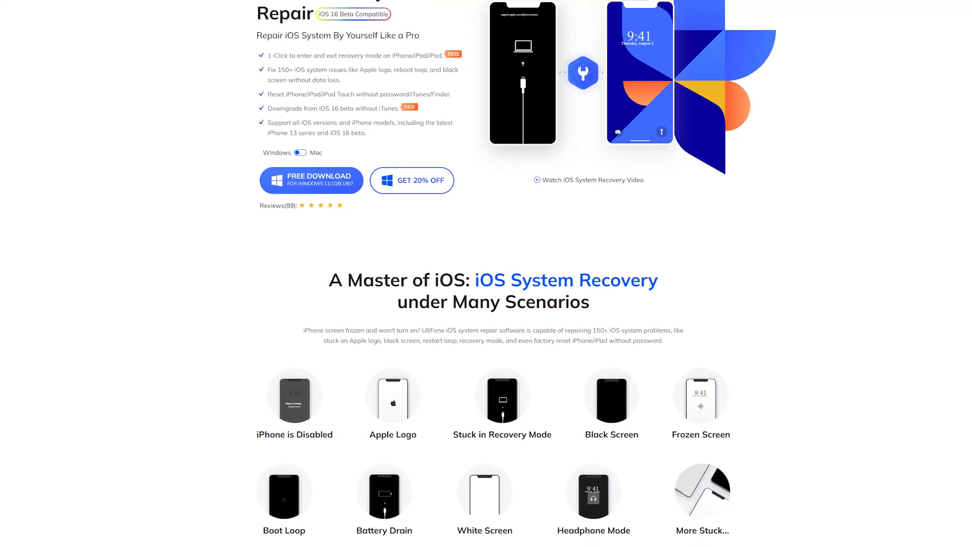
scroll(down, 3)
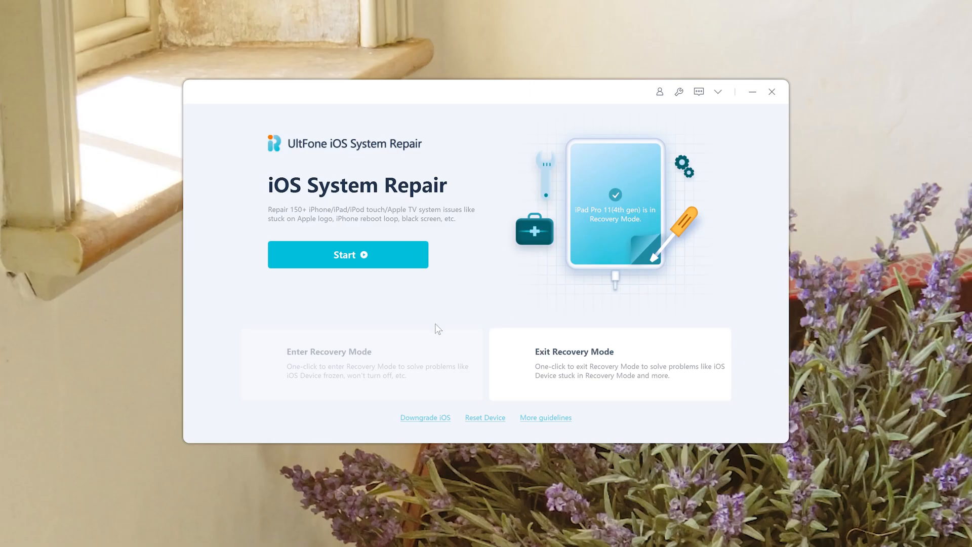
mouse_move(480, 424)
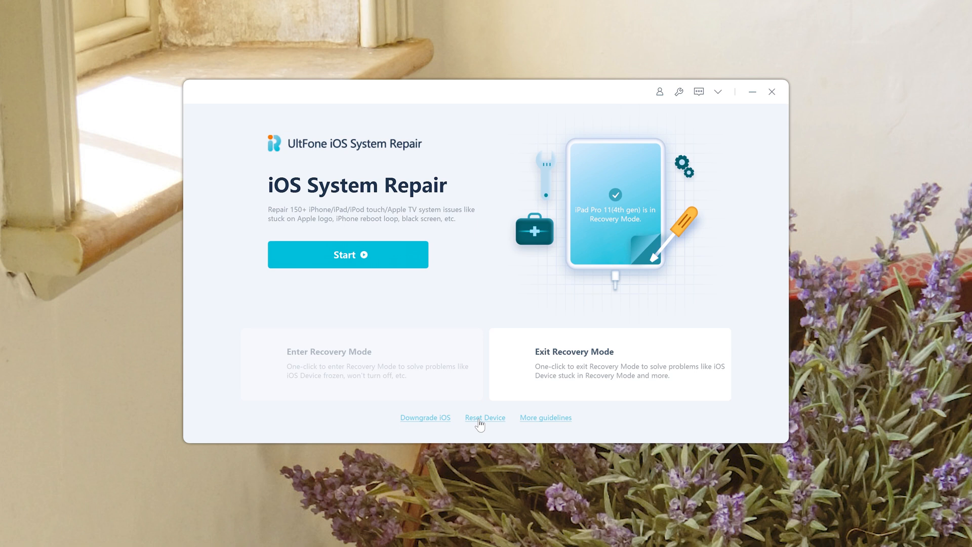
Factory Reset the iPad Pro 11 in UltFone with the downloaded 16.2 firmware, confirming the erase
click(485, 417)
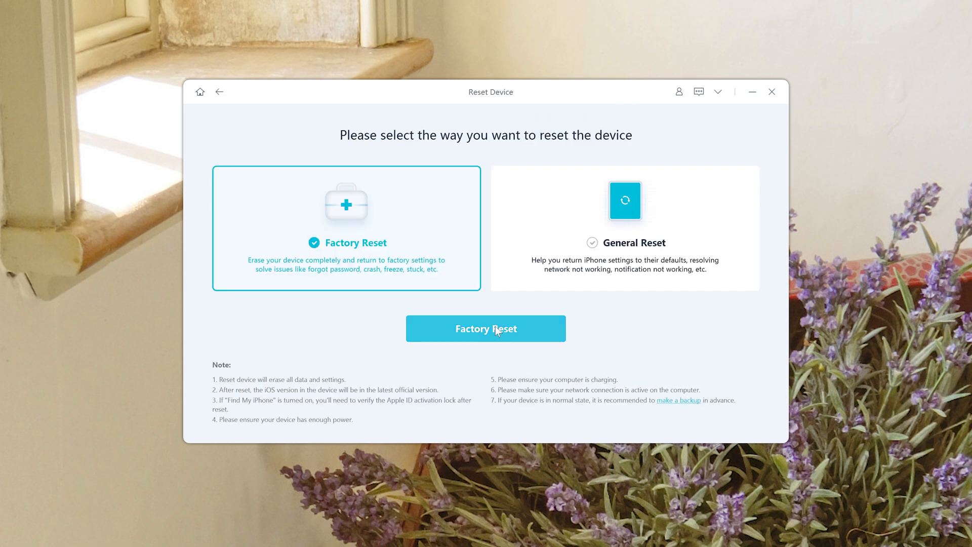
click(485, 328)
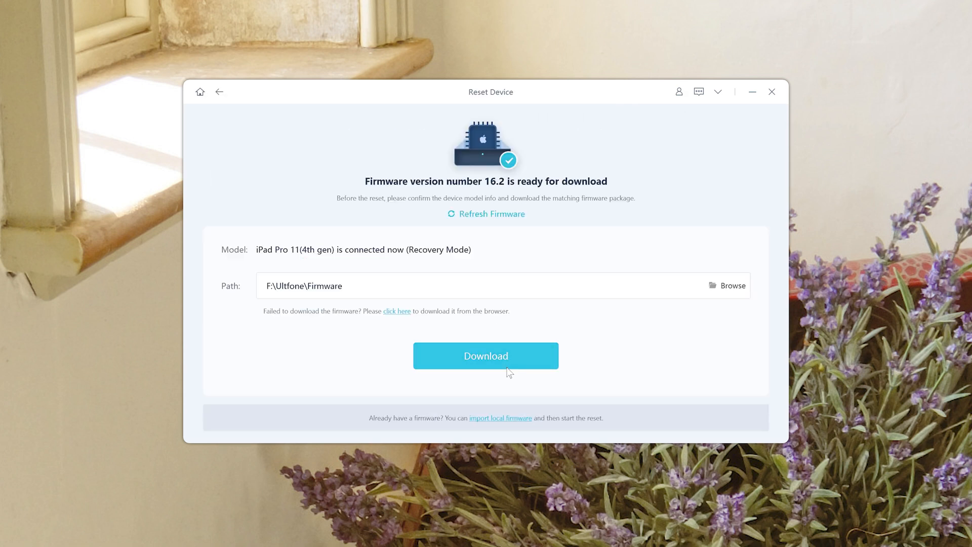
click(485, 355)
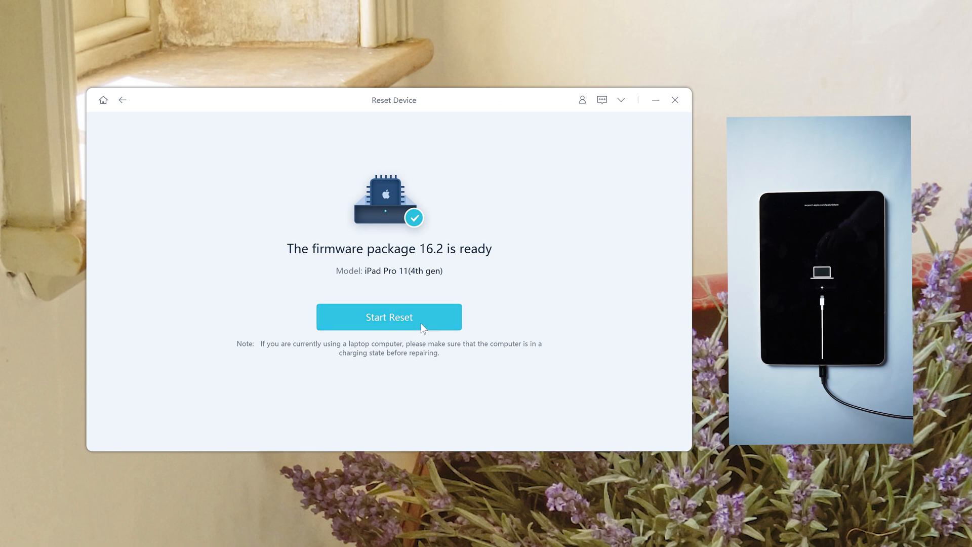
click(389, 317)
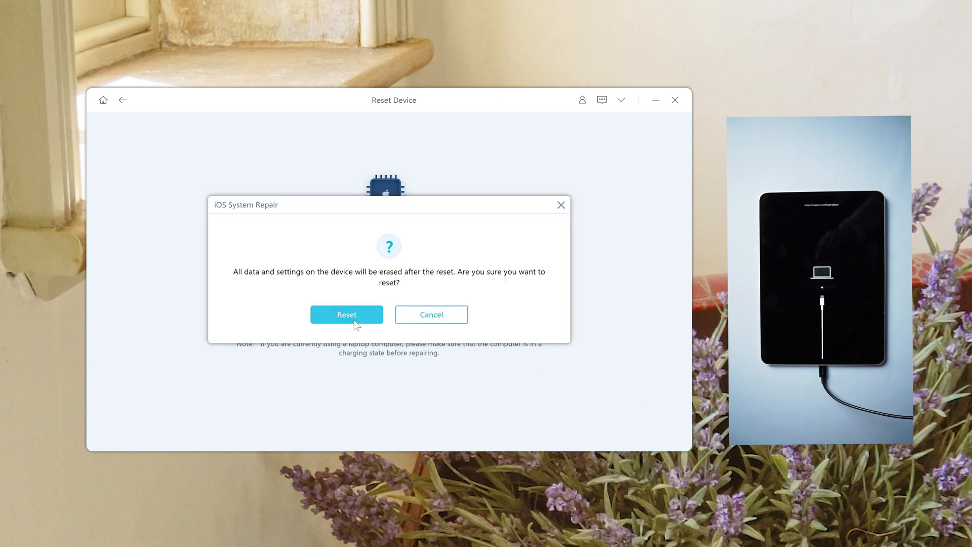
click(347, 314)
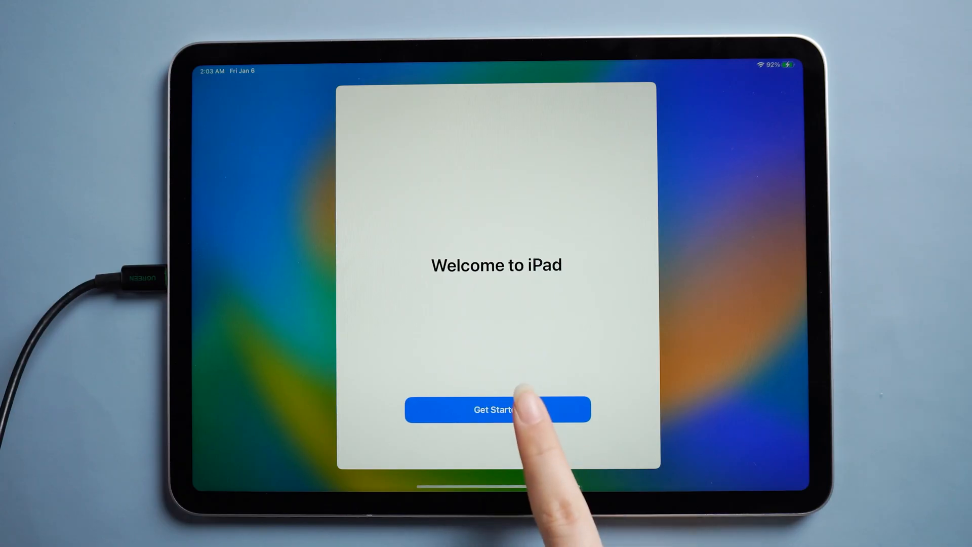
Get Started on the iPad Welcome screen and download the UltFone Windows installer
click(496, 409)
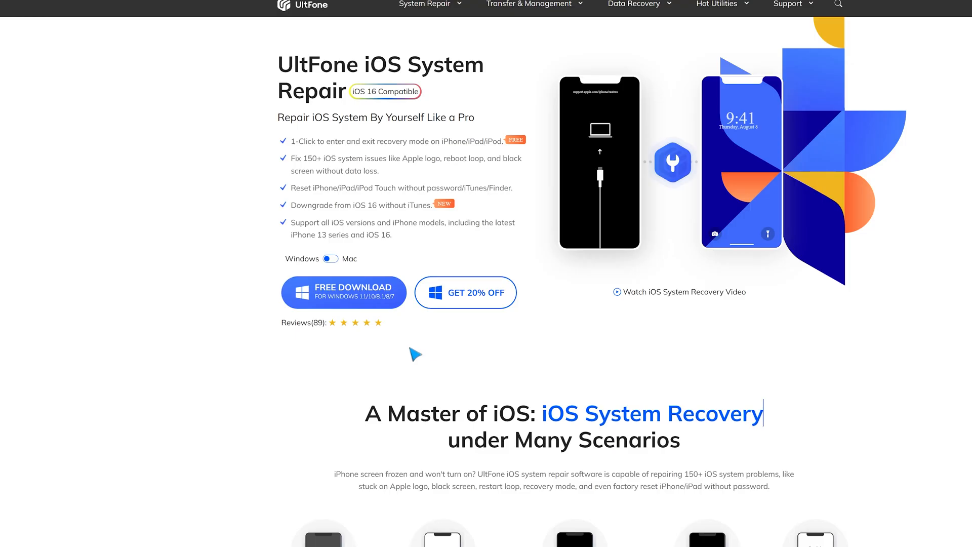
click(344, 292)
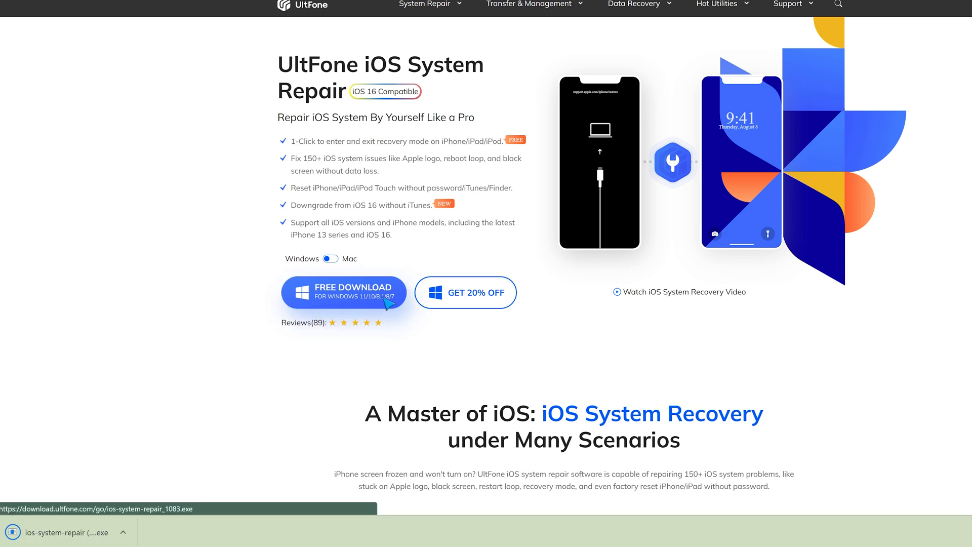